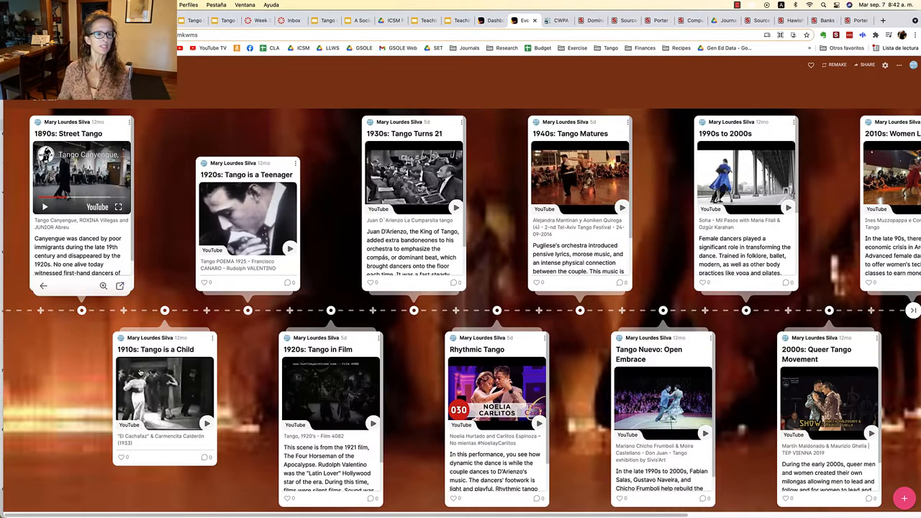
{"action": "mouse_move", "coordinate": [141, 373]}
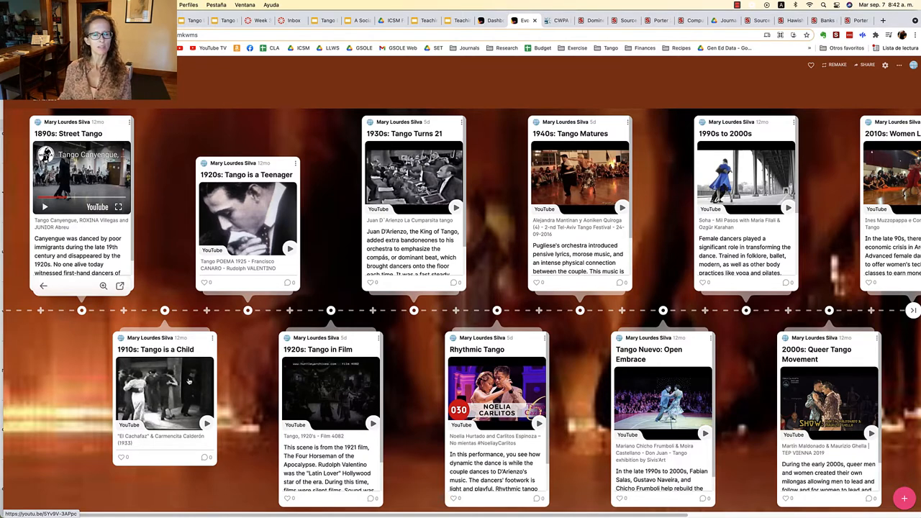
{"action": "mouse_move", "coordinate": [184, 385]}
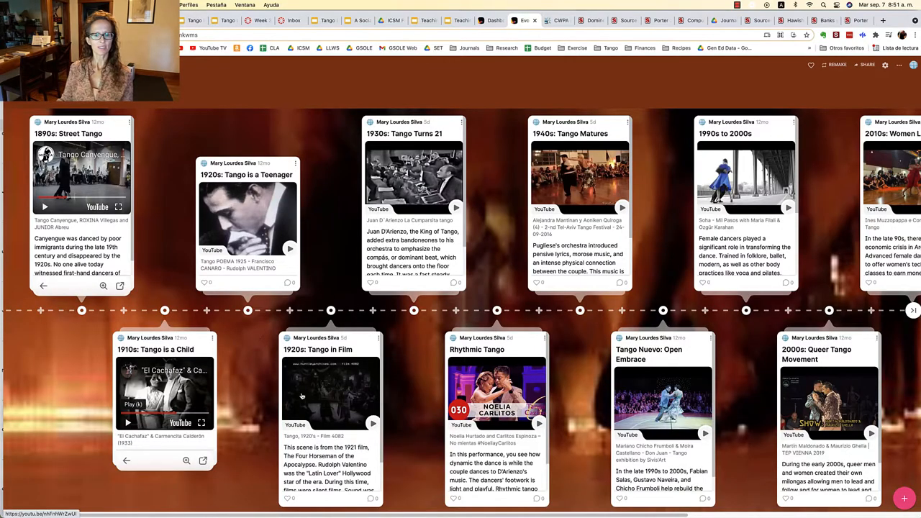
{"action": "mouse_move", "coordinate": [304, 401]}
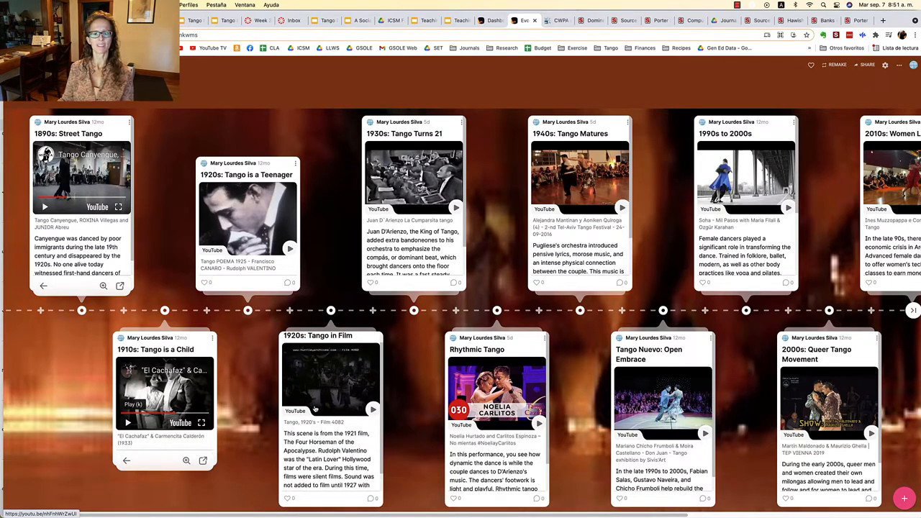
{"action": "mouse_move", "coordinate": [334, 394]}
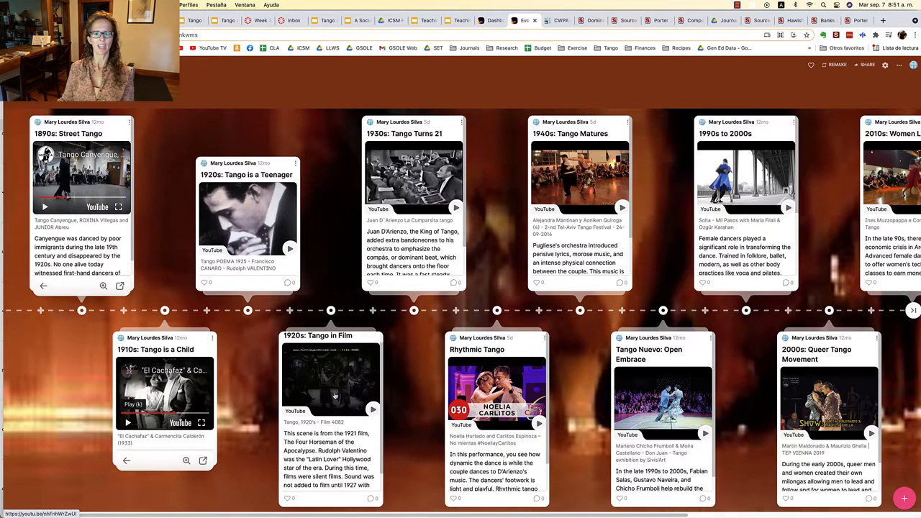
{"action": "mouse_move", "coordinate": [337, 391]}
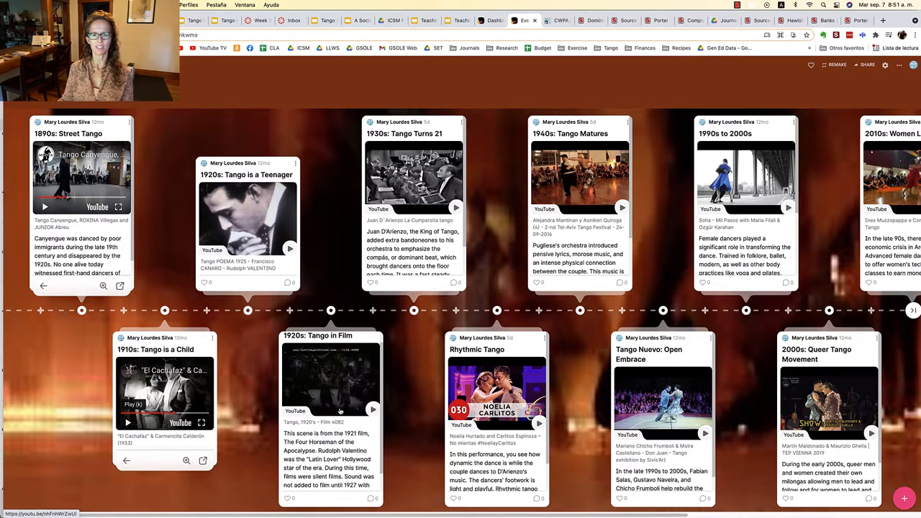
{"action": "mouse_move", "coordinate": [334, 396]}
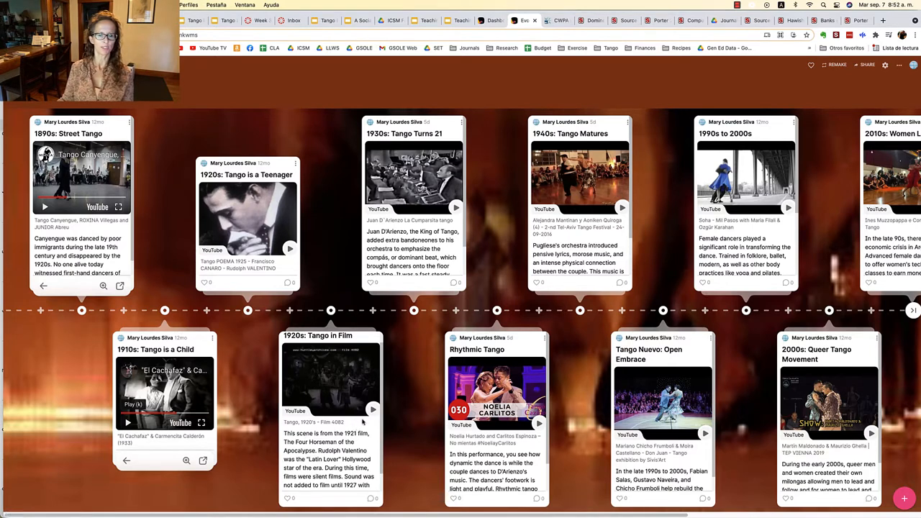
- Play the 1920s Tango in Film YouTube clip full screen until its end screen appears
{"action": "left_click", "coordinate": [374, 409]}
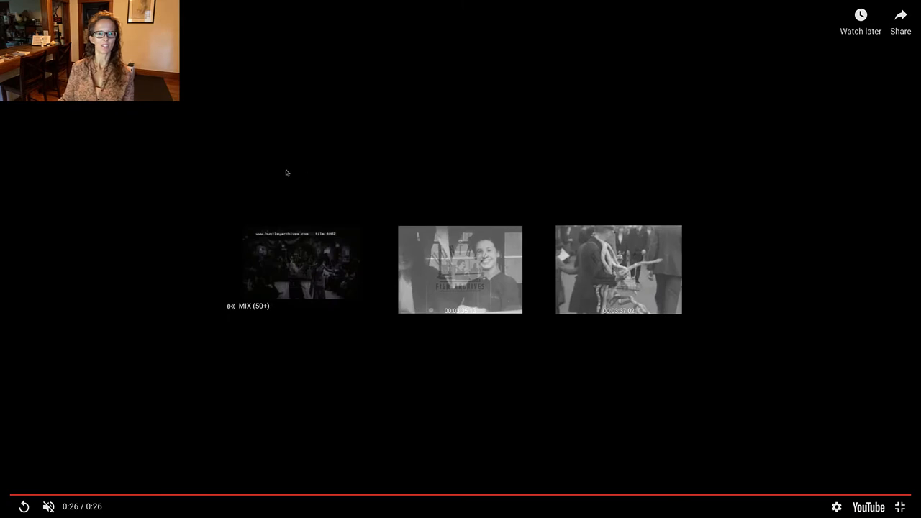
{"action": "mouse_move", "coordinate": [222, 187]}
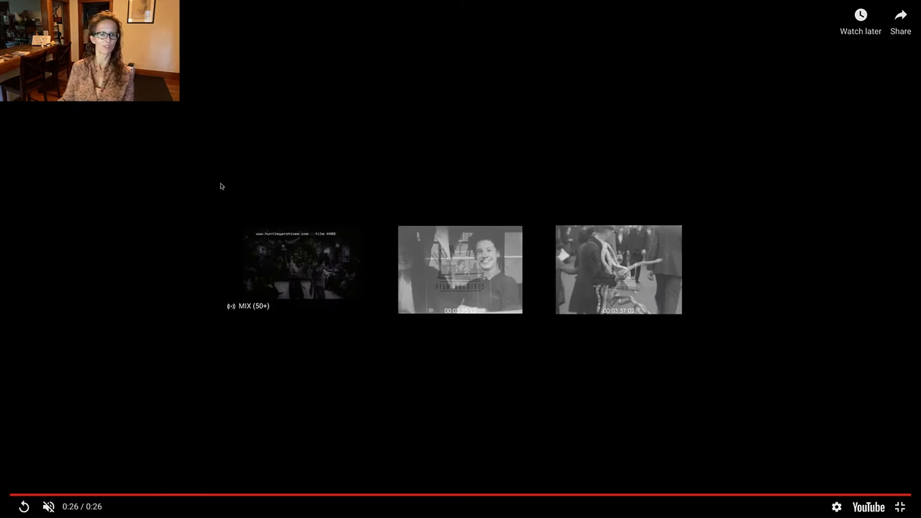
{"action": "mouse_move", "coordinate": [175, 211]}
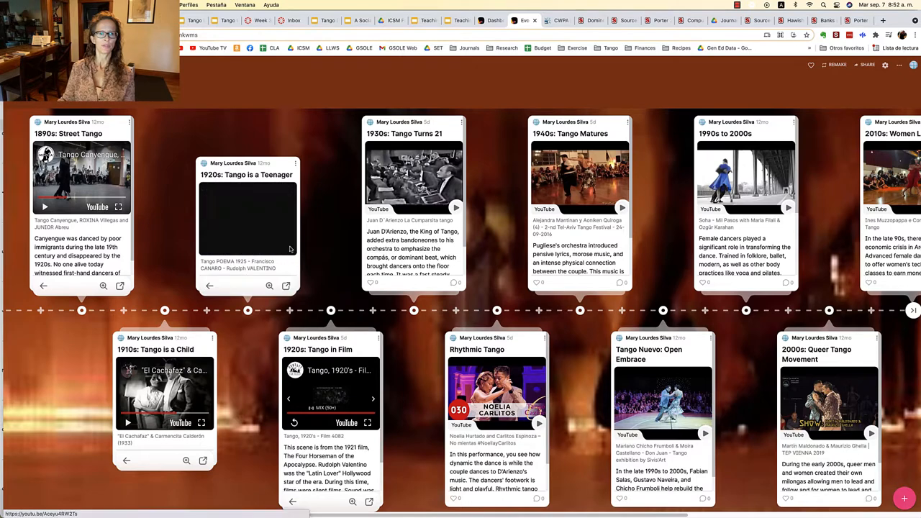
- Start the embedded video on the '1920s: Tango is a Teenager' post inline
{"action": "left_click", "coordinate": [248, 216]}
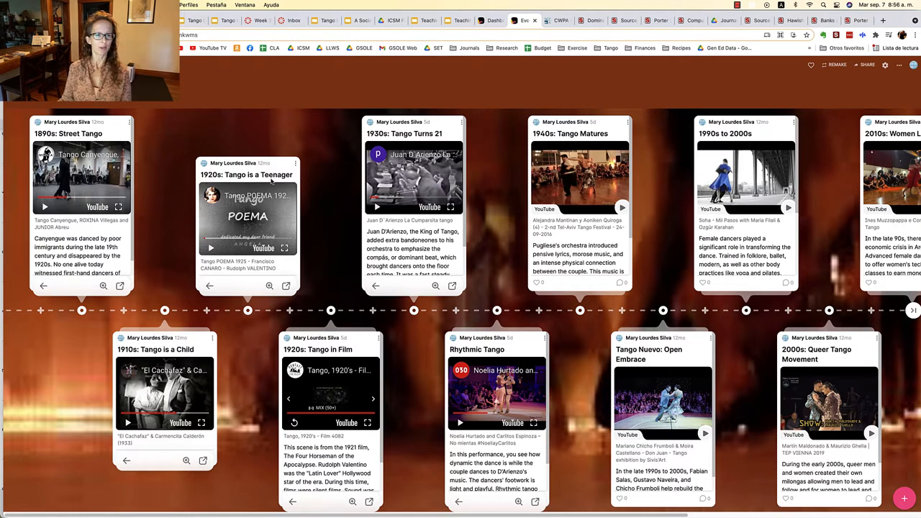
{"action": "mouse_move", "coordinate": [349, 156]}
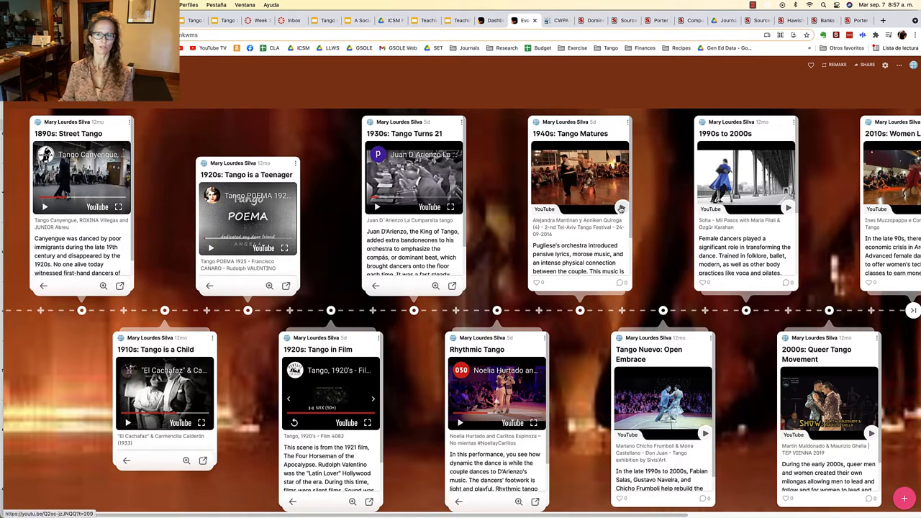
{"action": "left_click", "coordinate": [580, 176]}
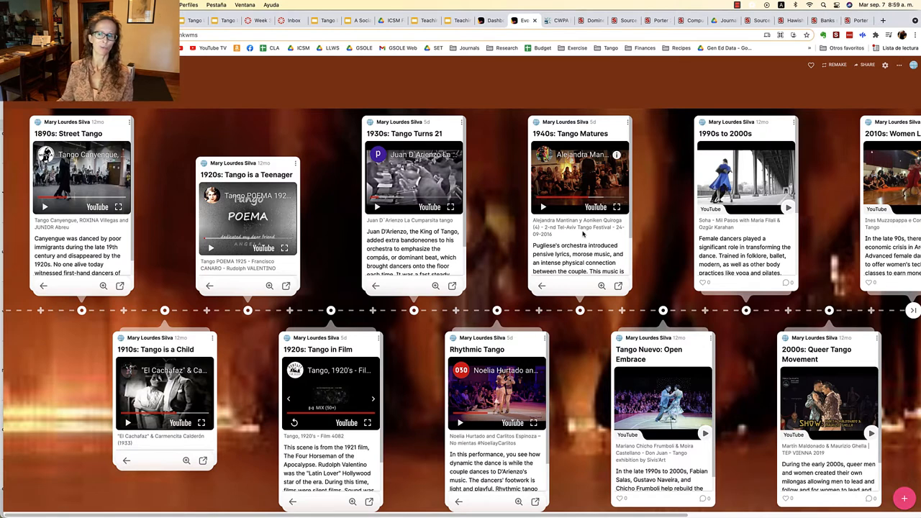
{"action": "mouse_move", "coordinate": [583, 239]}
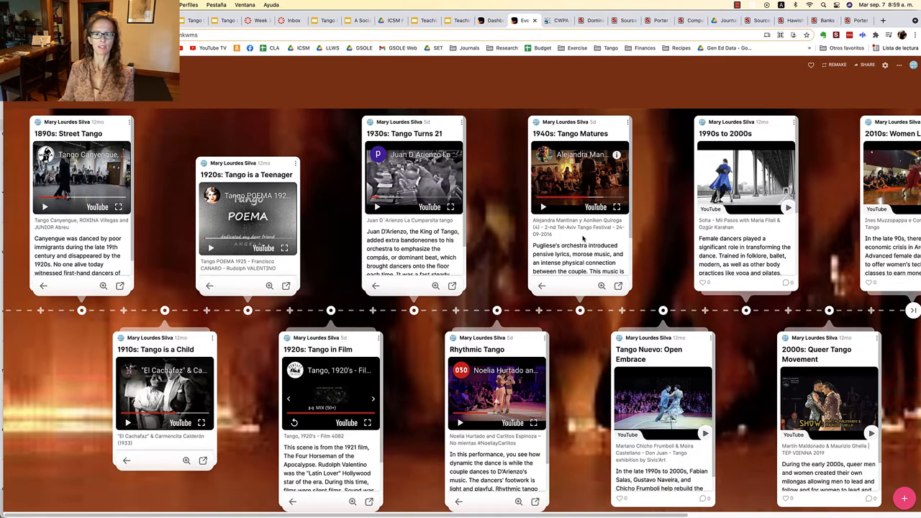
{"action": "mouse_move", "coordinate": [579, 238]}
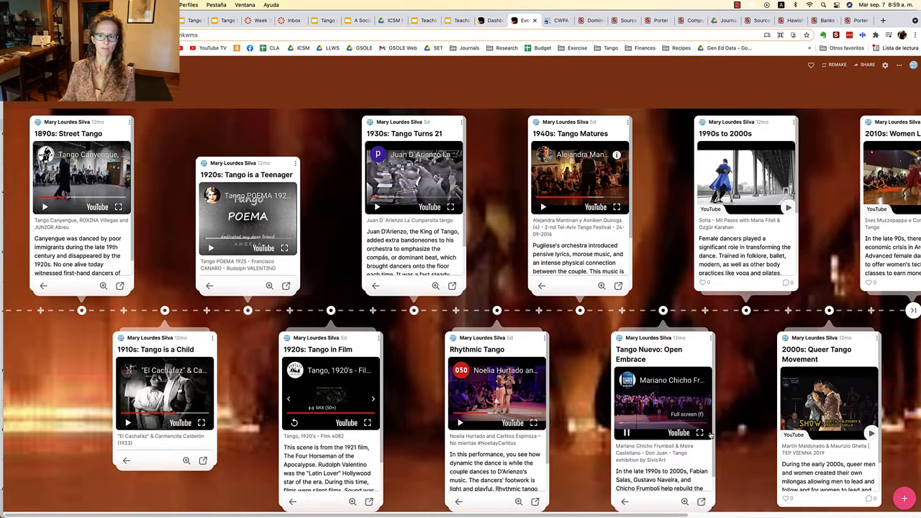
{"action": "left_click", "coordinate": [700, 432]}
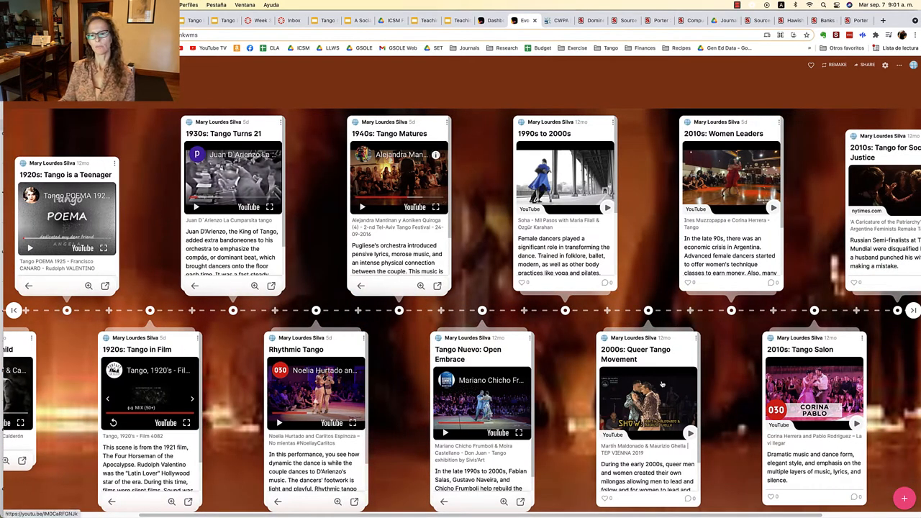
{"action": "mouse_move", "coordinate": [662, 360]}
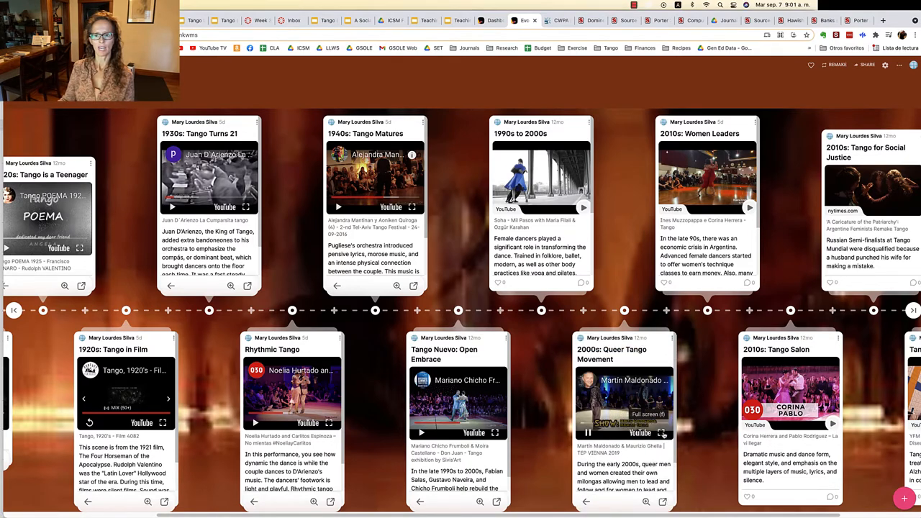
- Play the Maldonado and Ghella clip on the '2000s: Queer Tango Movement' post full screen
{"action": "left_click", "coordinate": [663, 432]}
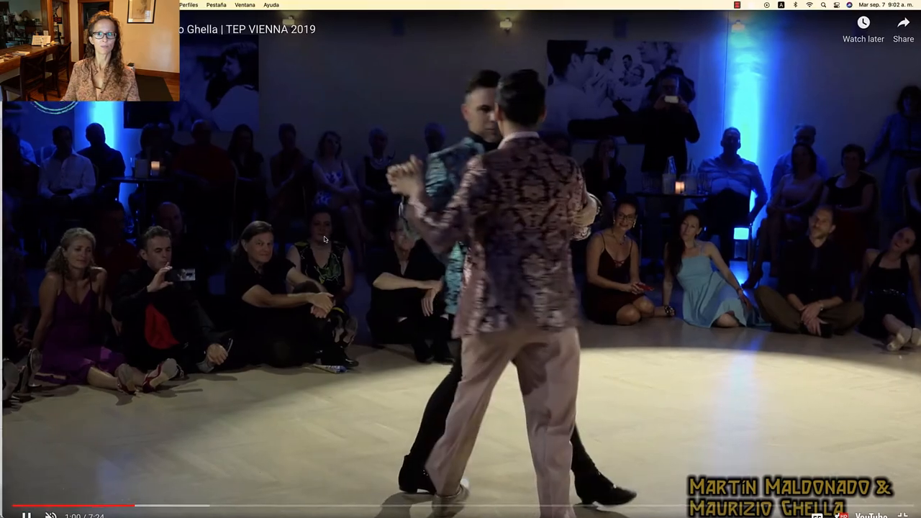
{"action": "left_click", "coordinate": [524, 20]}
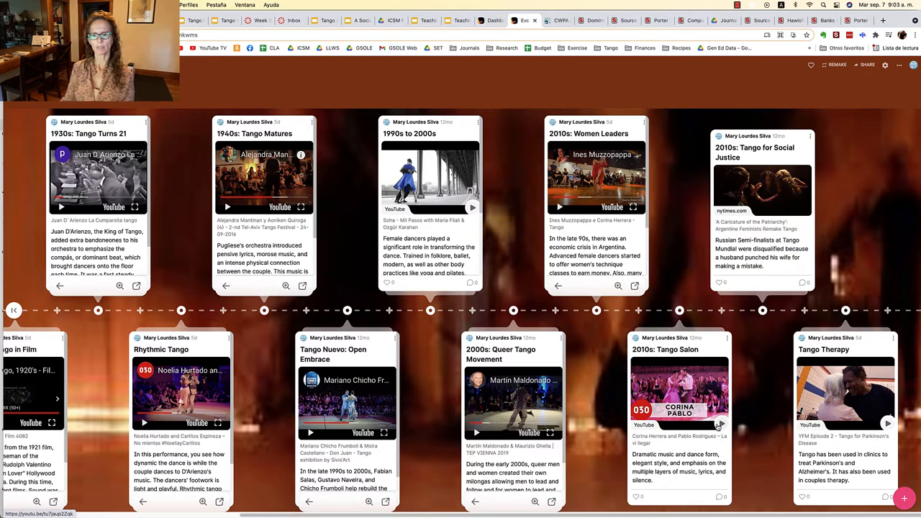
{"action": "left_click", "coordinate": [680, 396]}
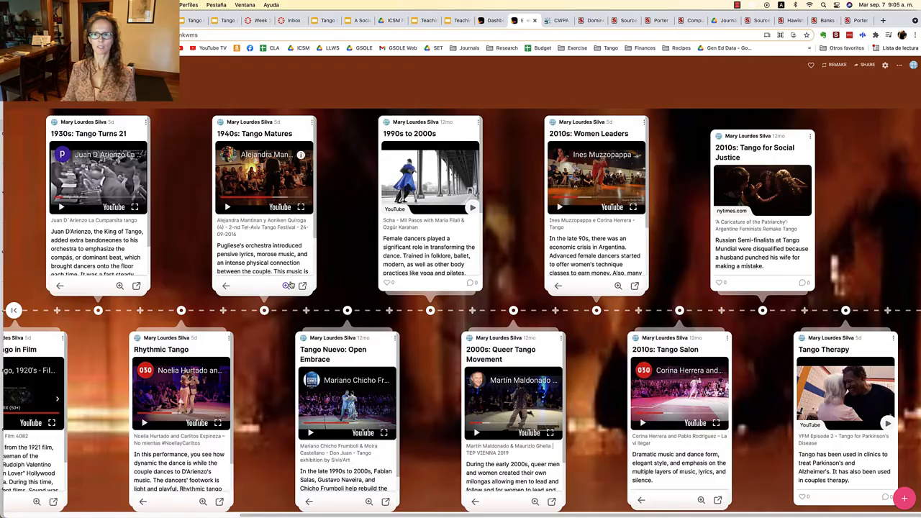
{"action": "mouse_move", "coordinate": [785, 413]}
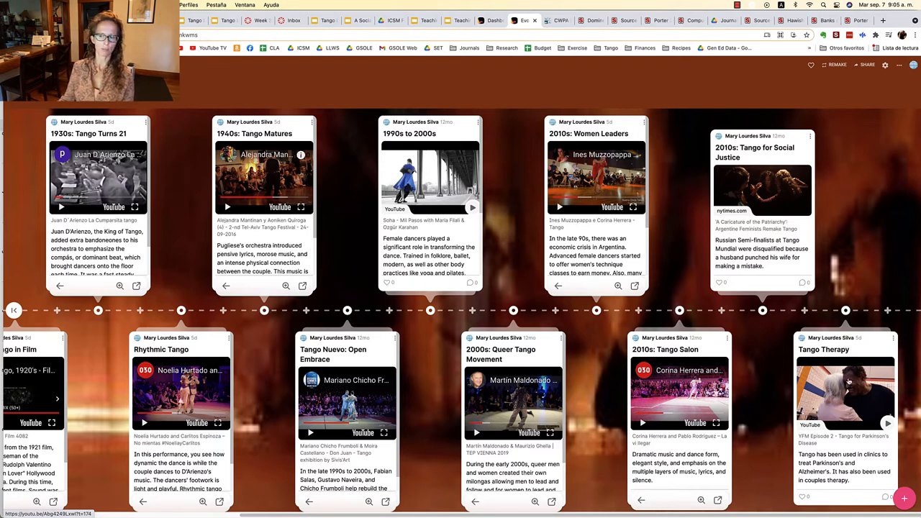
{"action": "mouse_move", "coordinate": [849, 405]}
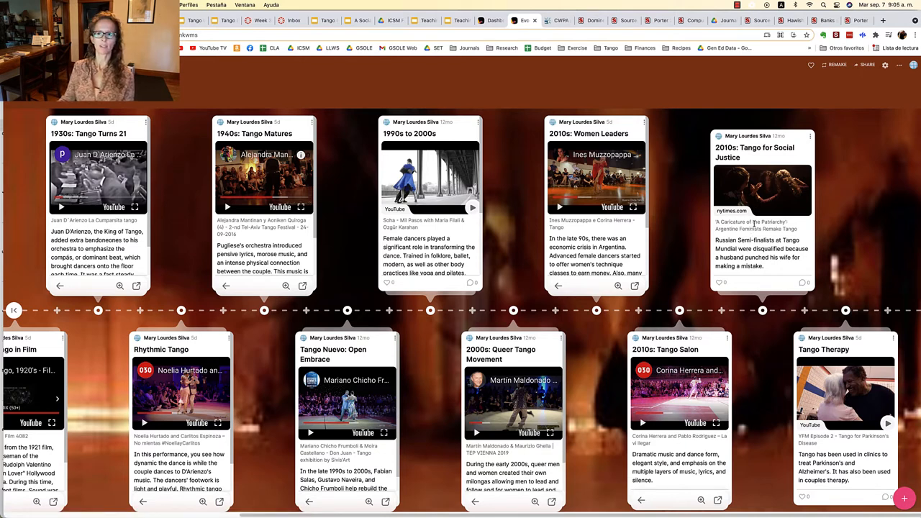
{"action": "mouse_move", "coordinate": [760, 209]}
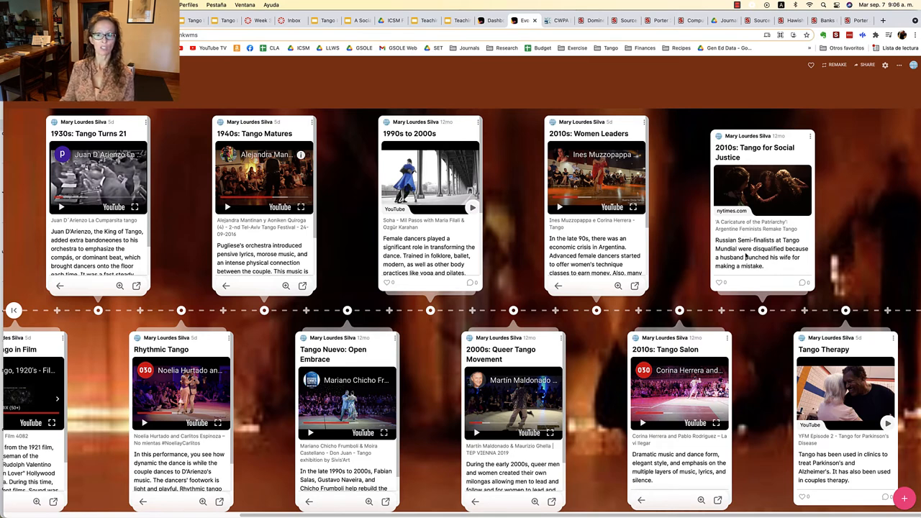
{"action": "mouse_move", "coordinate": [746, 251]}
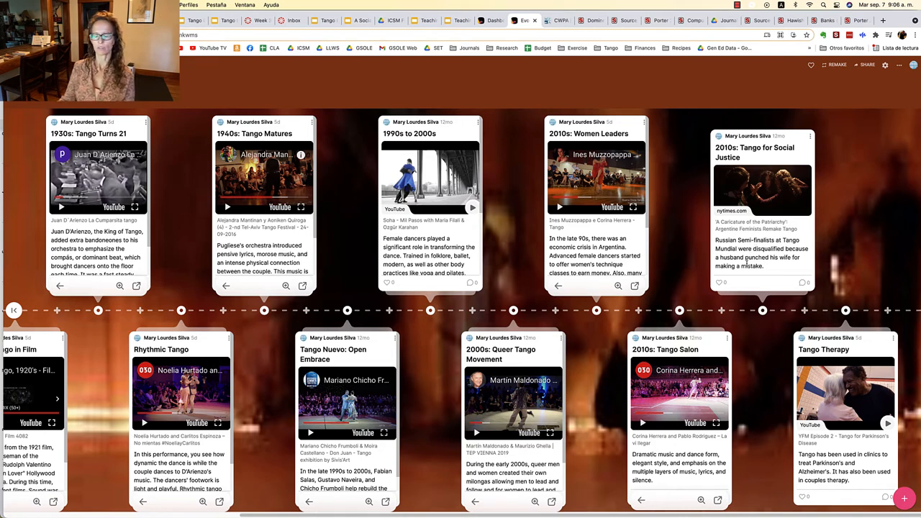
{"action": "mouse_move", "coordinate": [751, 258]}
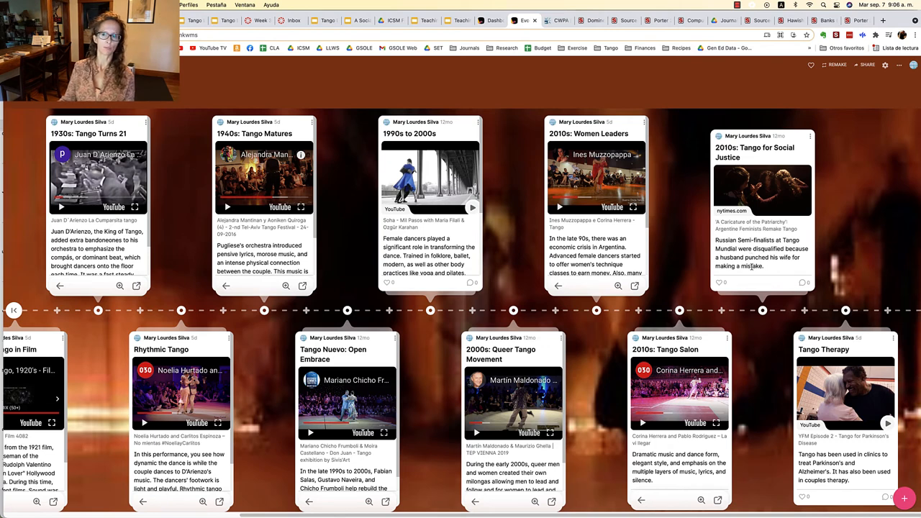
{"action": "mouse_move", "coordinate": [754, 266]}
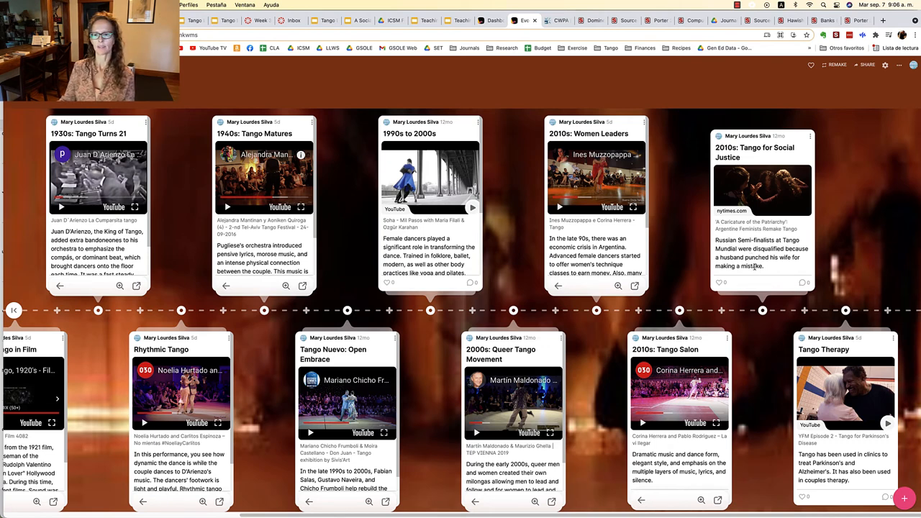